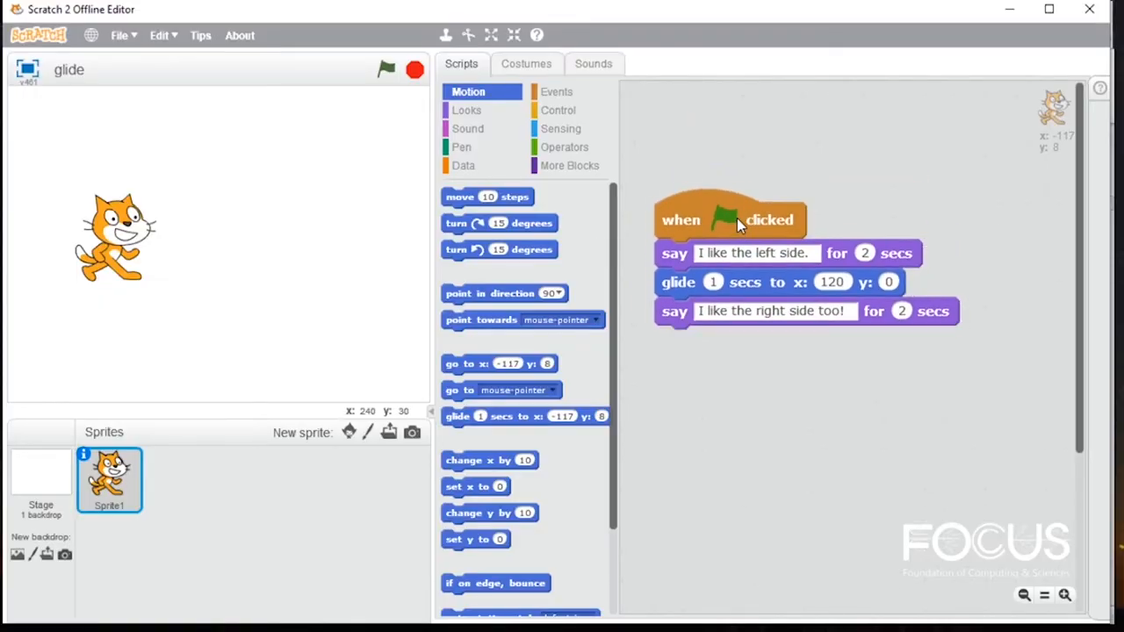
- Run the script six times, watching the cat glide from x:-145 to x:120
left_click(385, 69)
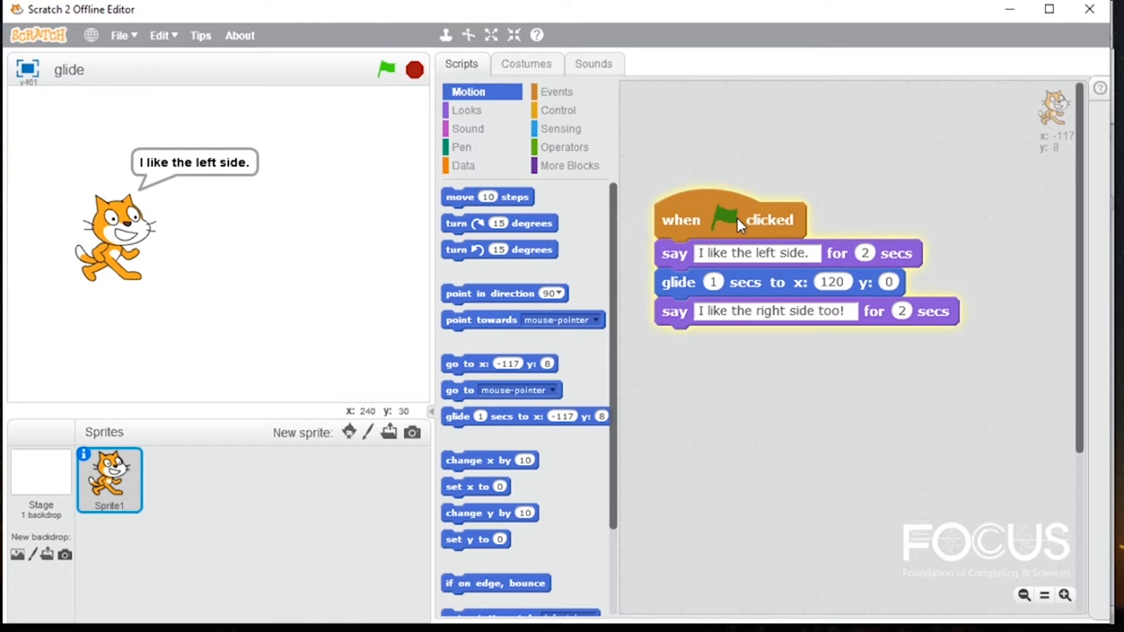
left_click(385, 69)
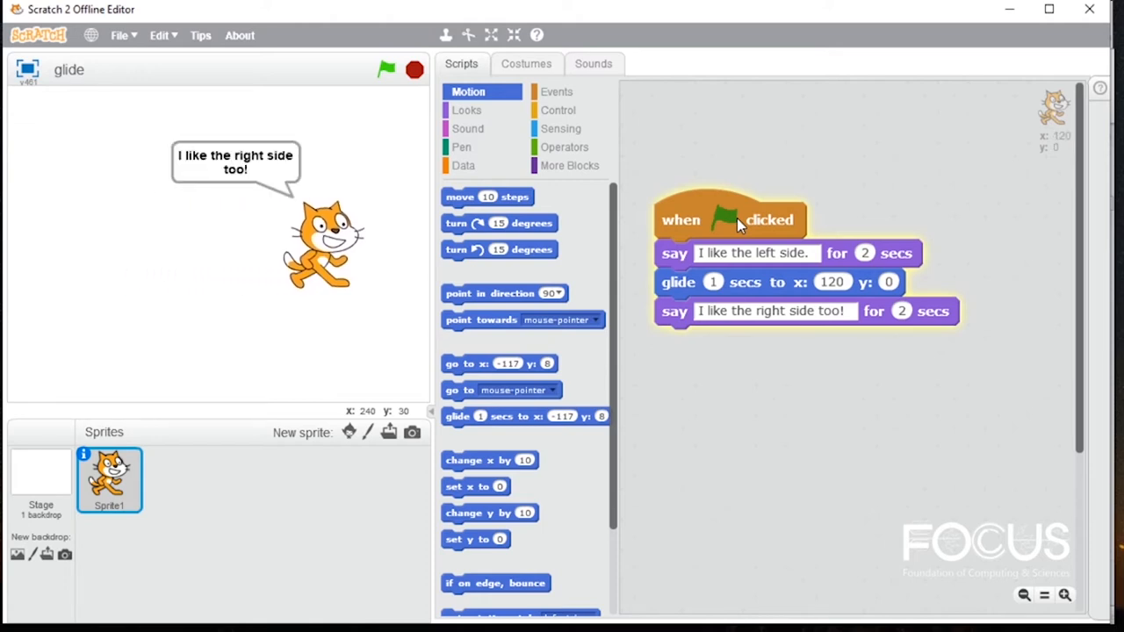
left_click(385, 69)
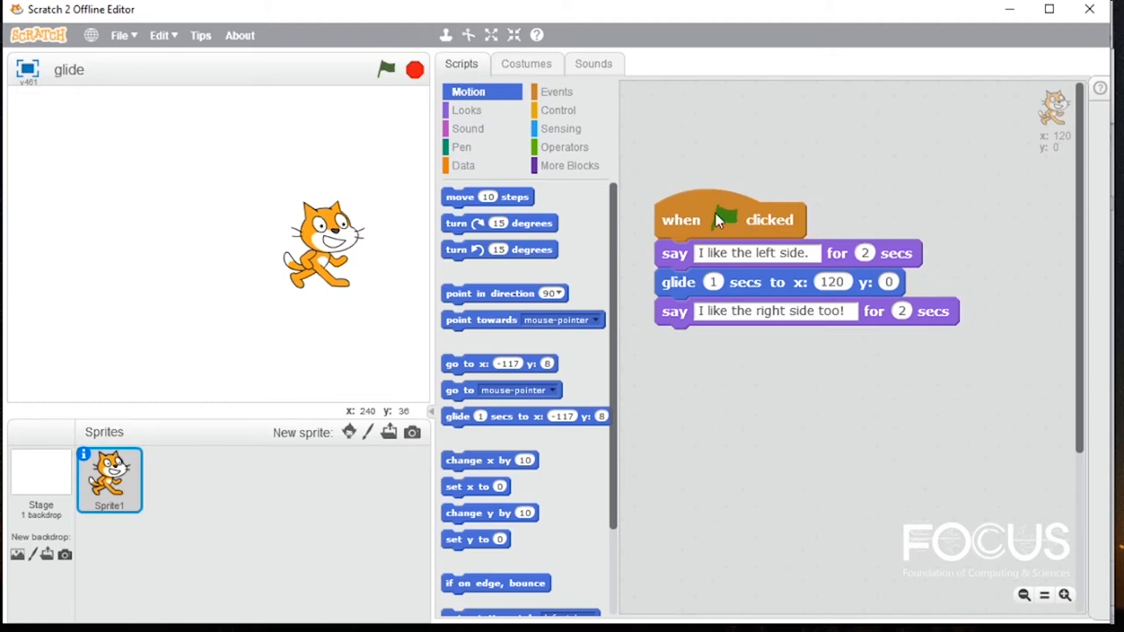
left_click(386, 69)
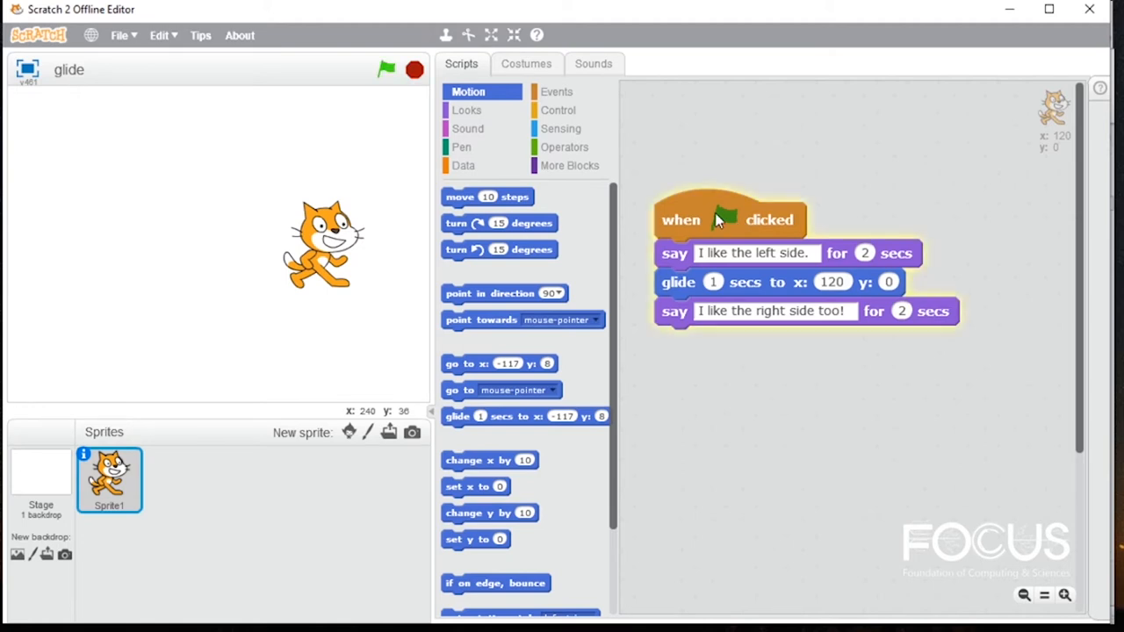
left_click(386, 69)
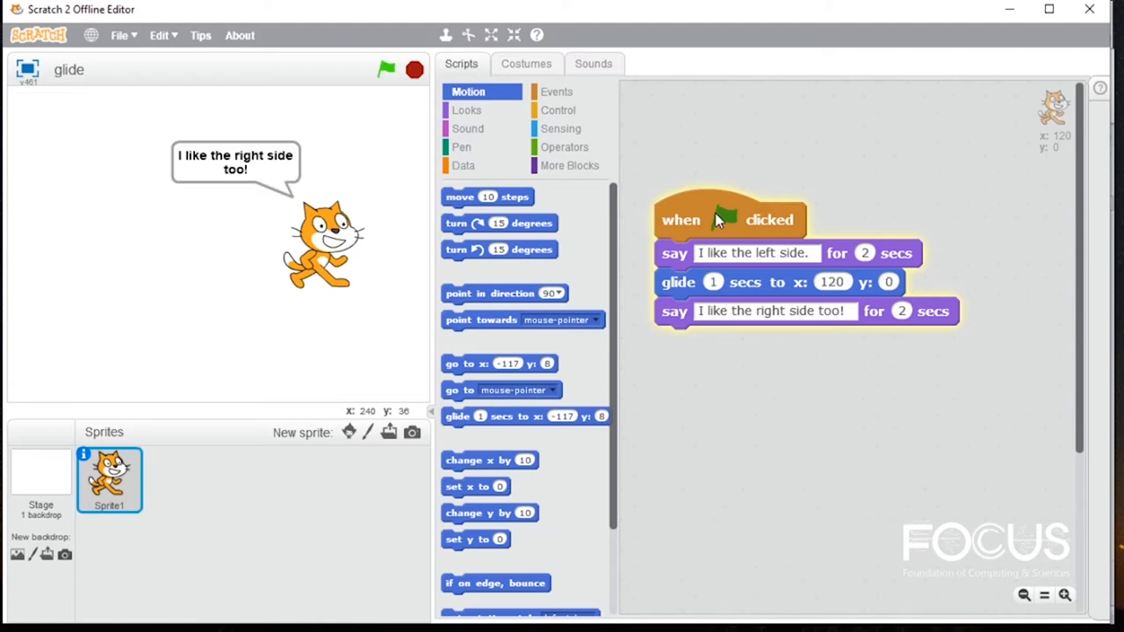
left_click(386, 69)
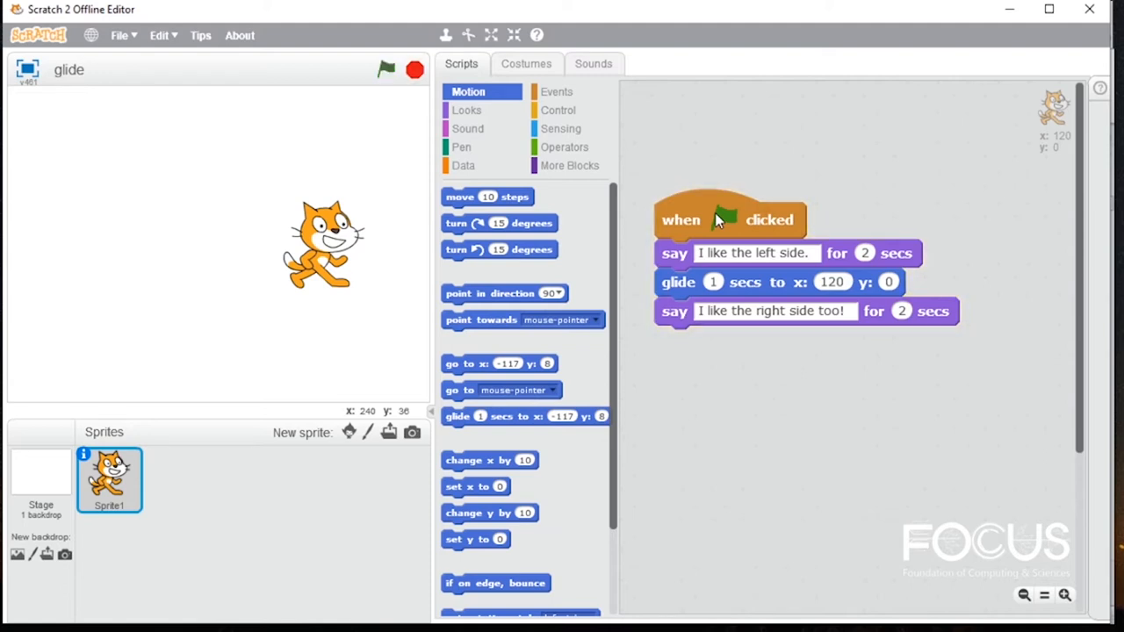
mouse_move(118, 241)
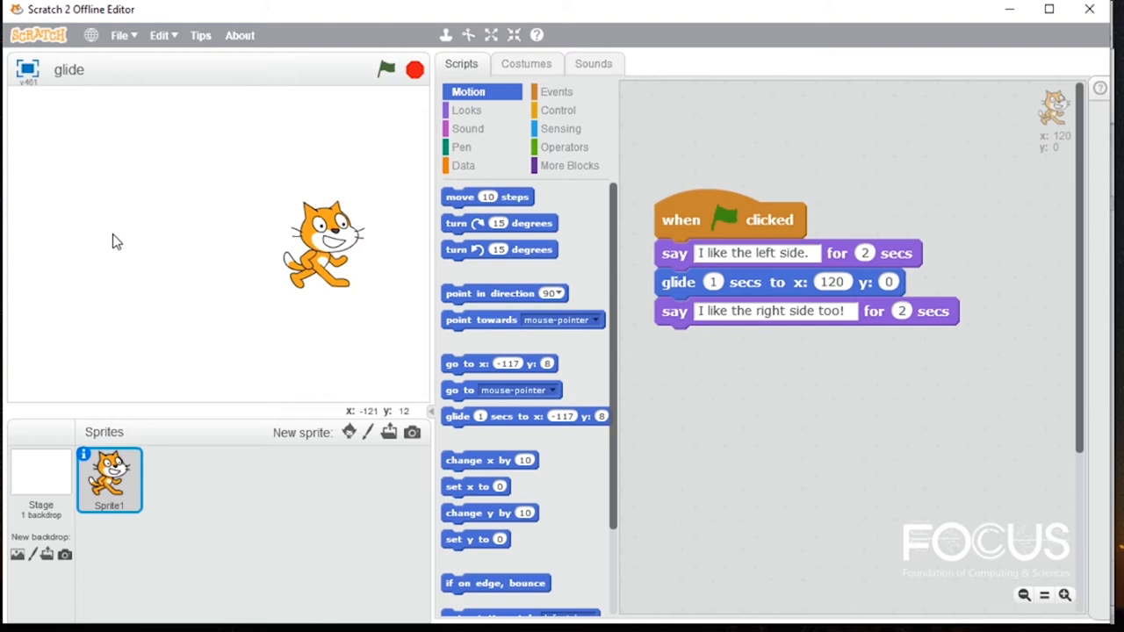
mouse_move(341, 290)
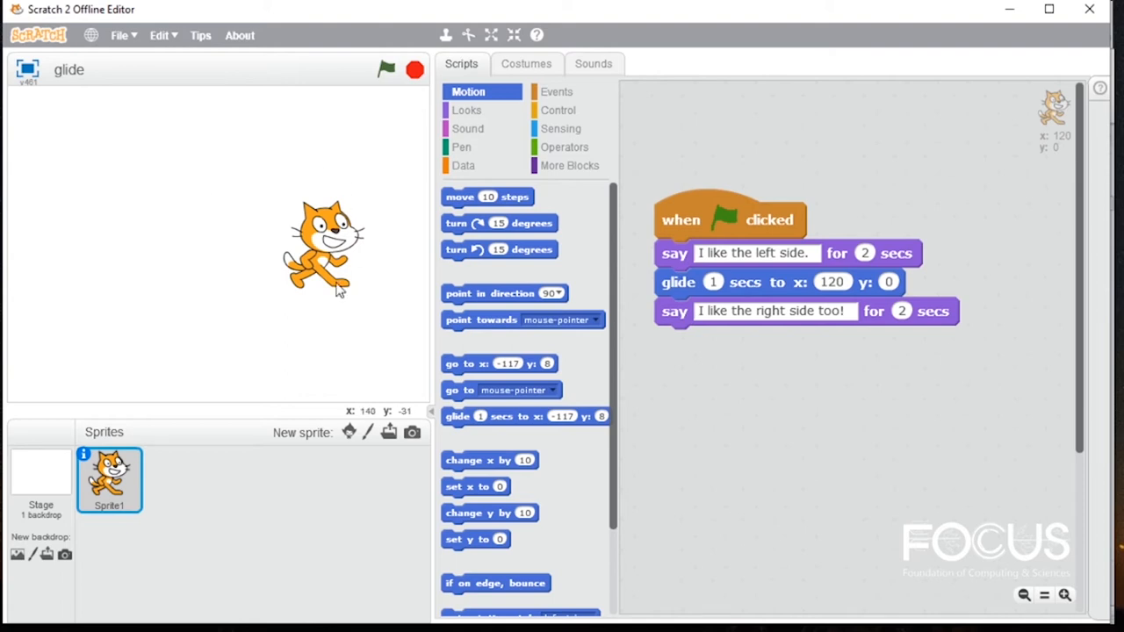
mouse_move(59, 244)
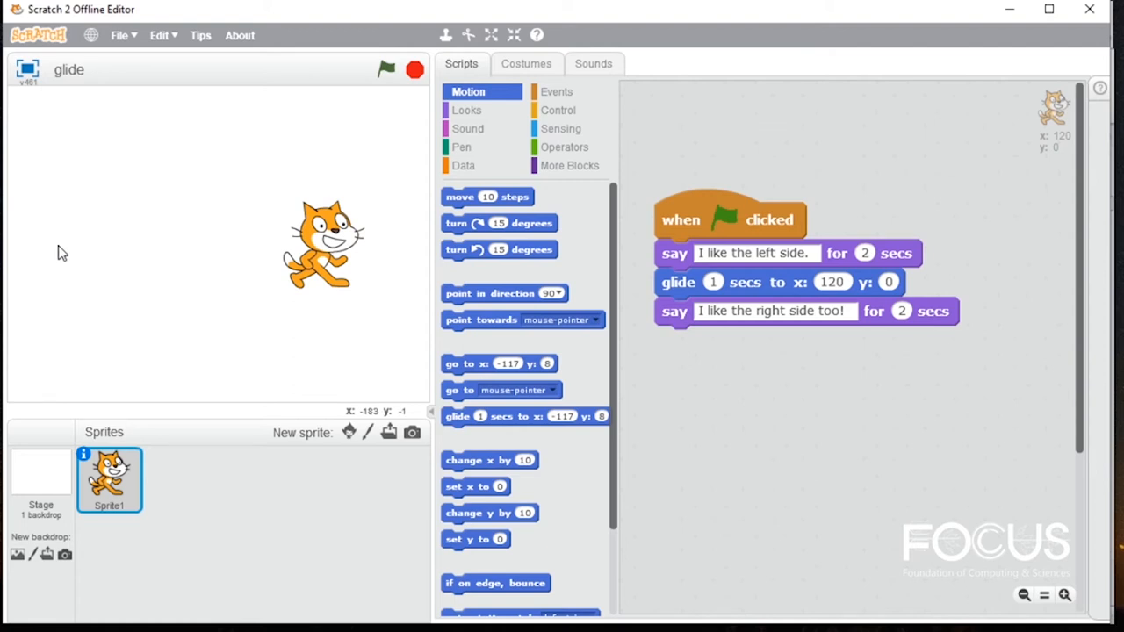
mouse_move(62, 255)
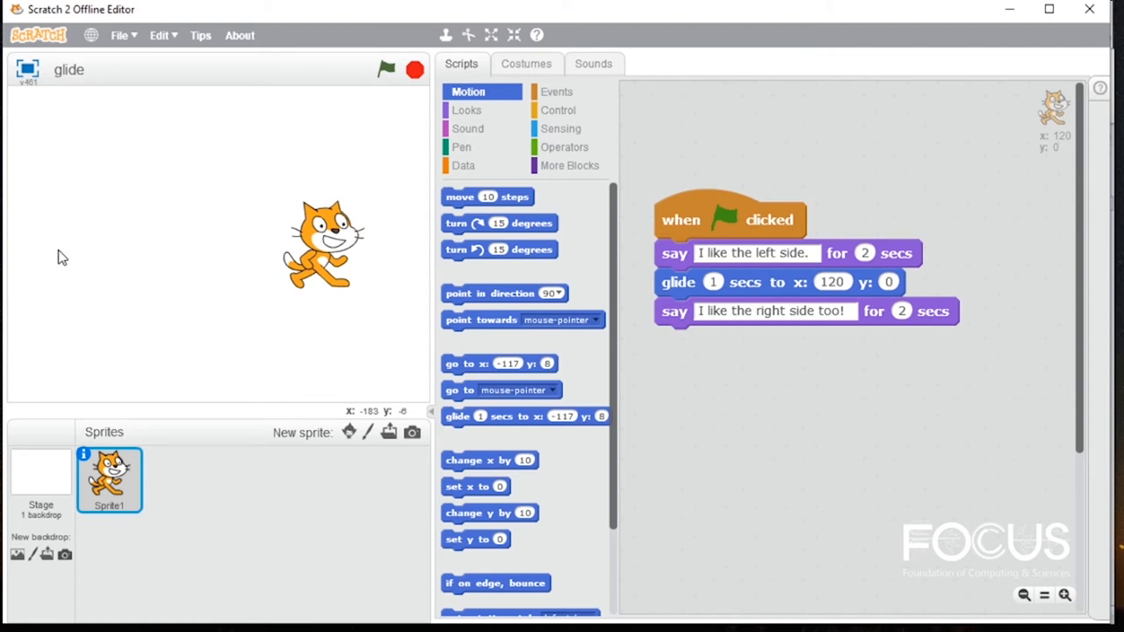
mouse_move(266, 275)
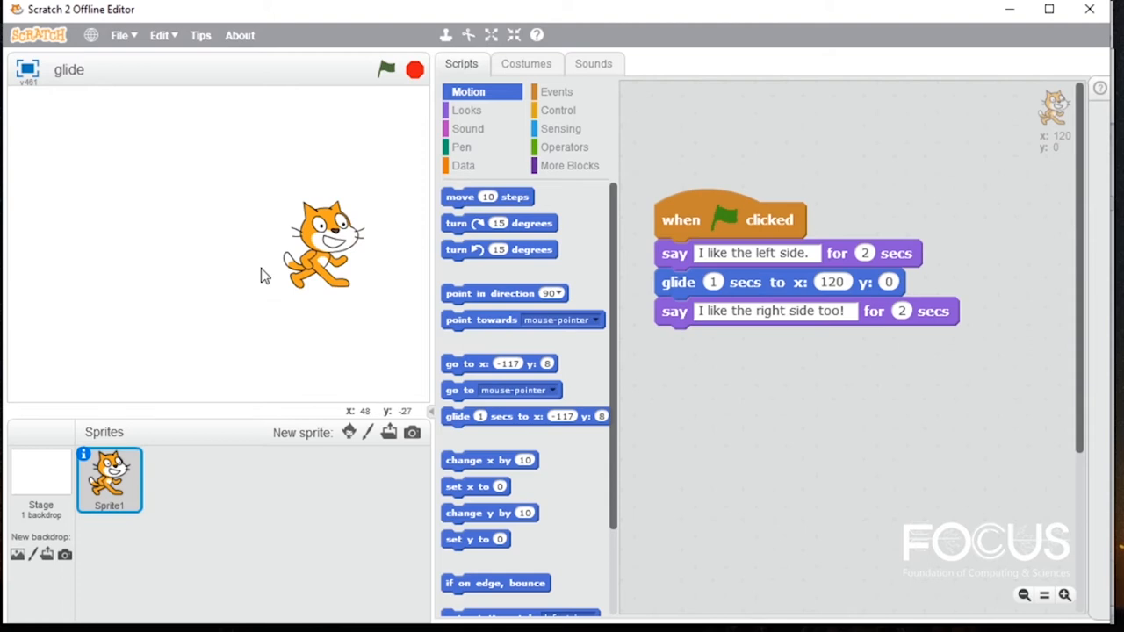
mouse_move(369, 272)
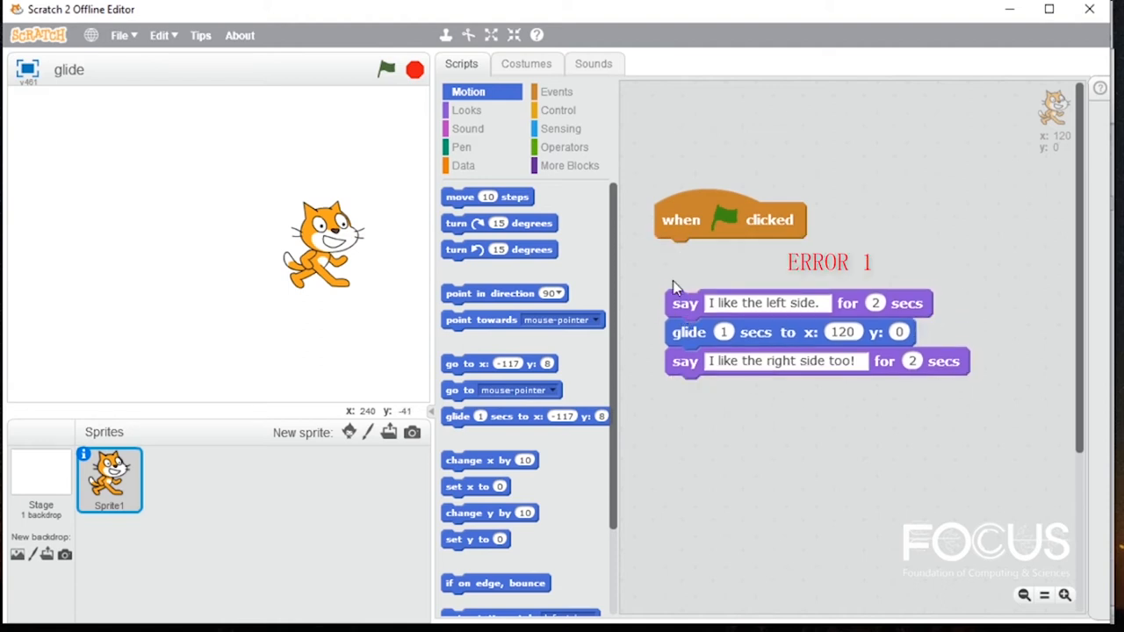
mouse_move(702, 219)
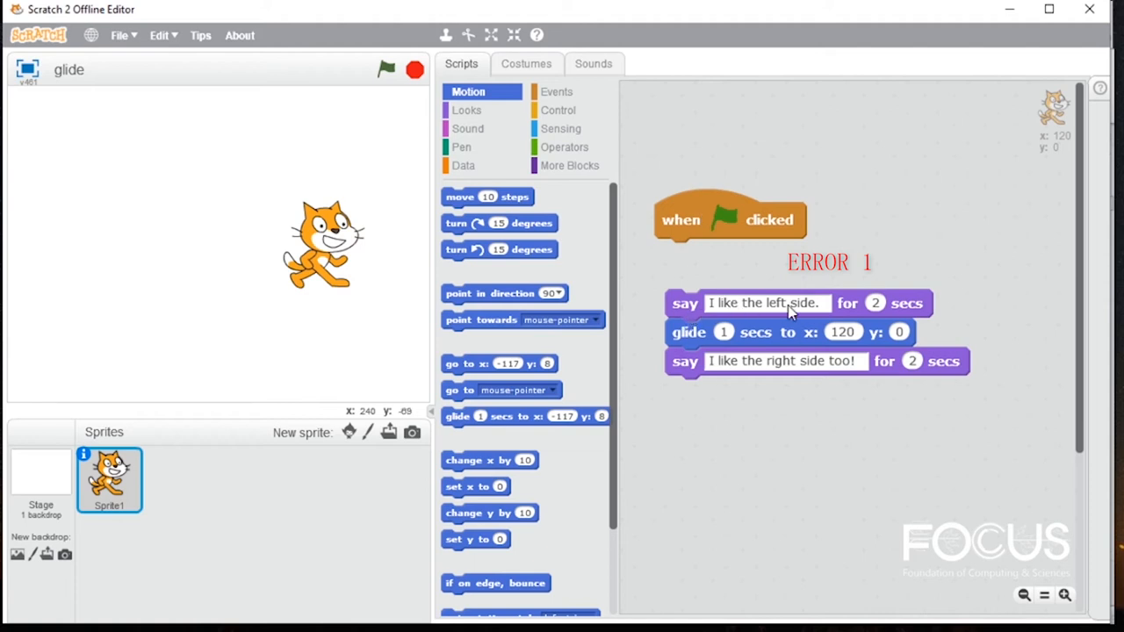
mouse_move(846, 309)
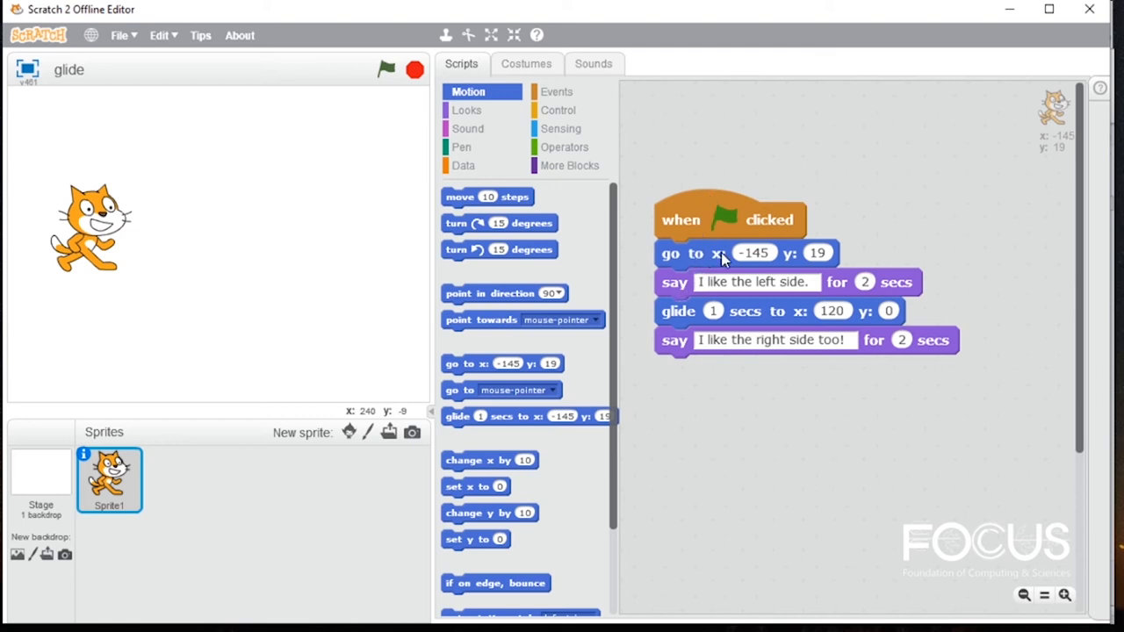
mouse_move(684, 255)
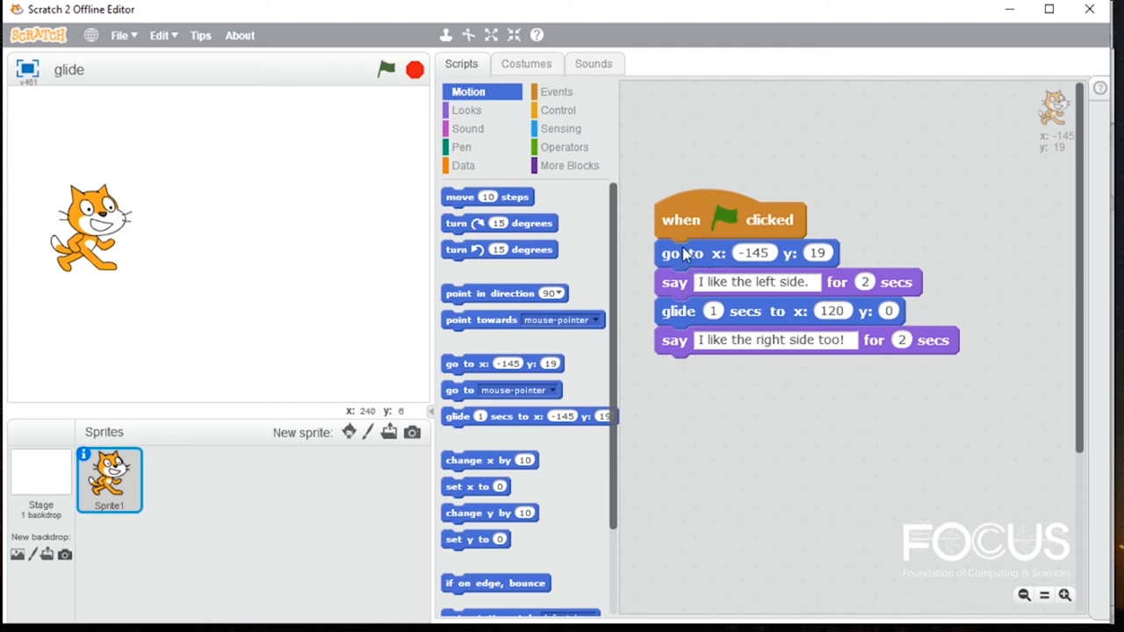
mouse_move(755, 303)
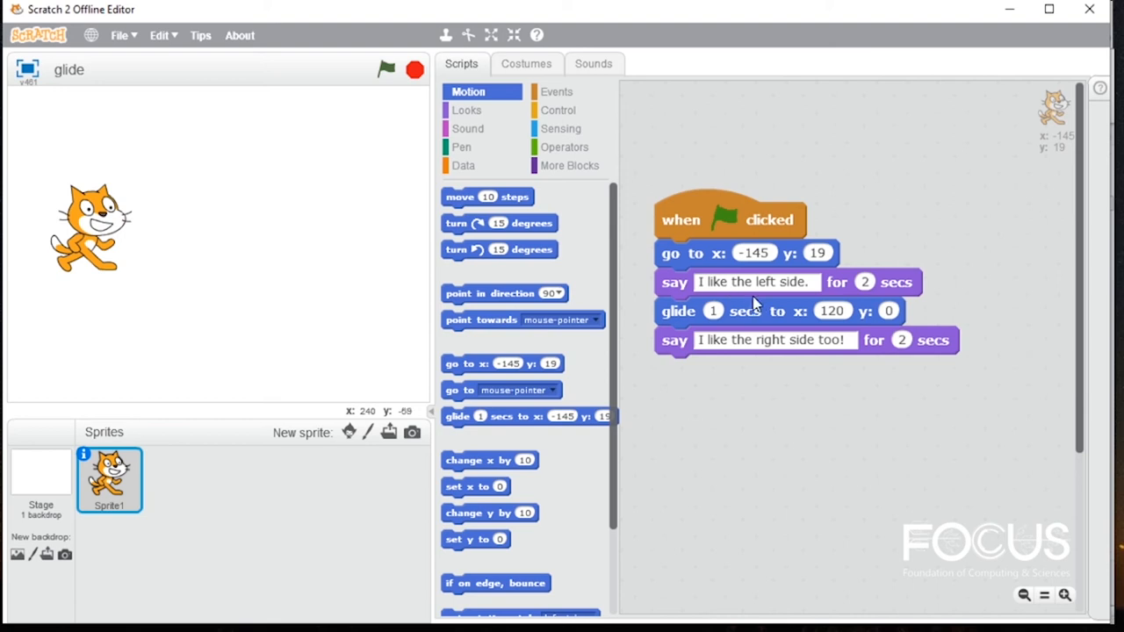
mouse_move(926, 326)
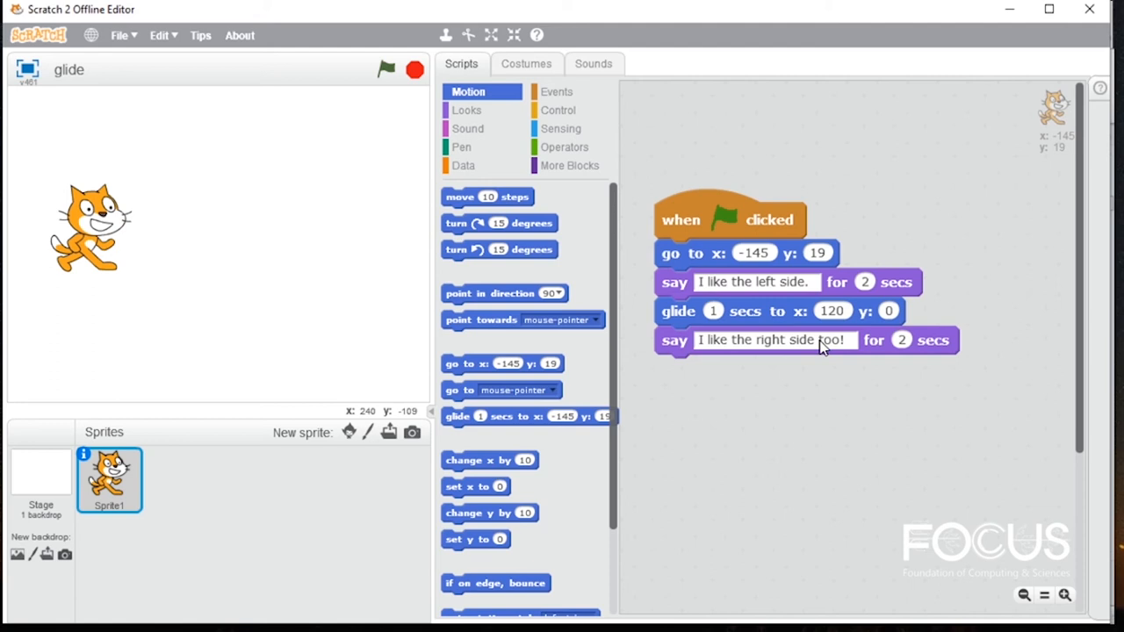
mouse_move(838, 344)
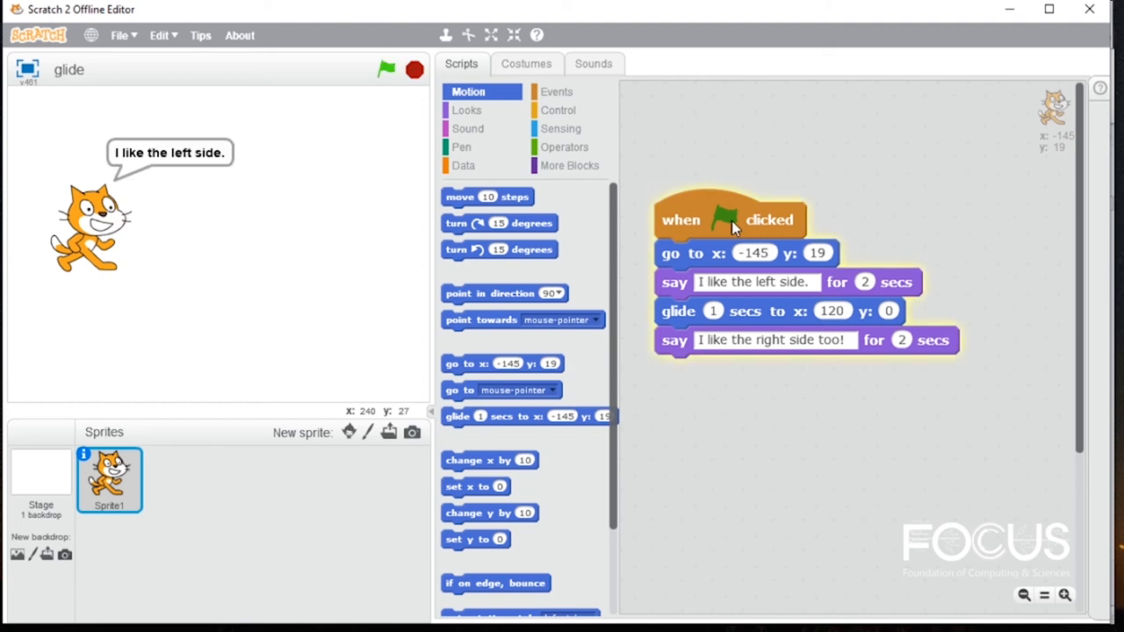
- Run the corrected script six times, with the cat saying both lines while gliding right
left_click(384, 69)
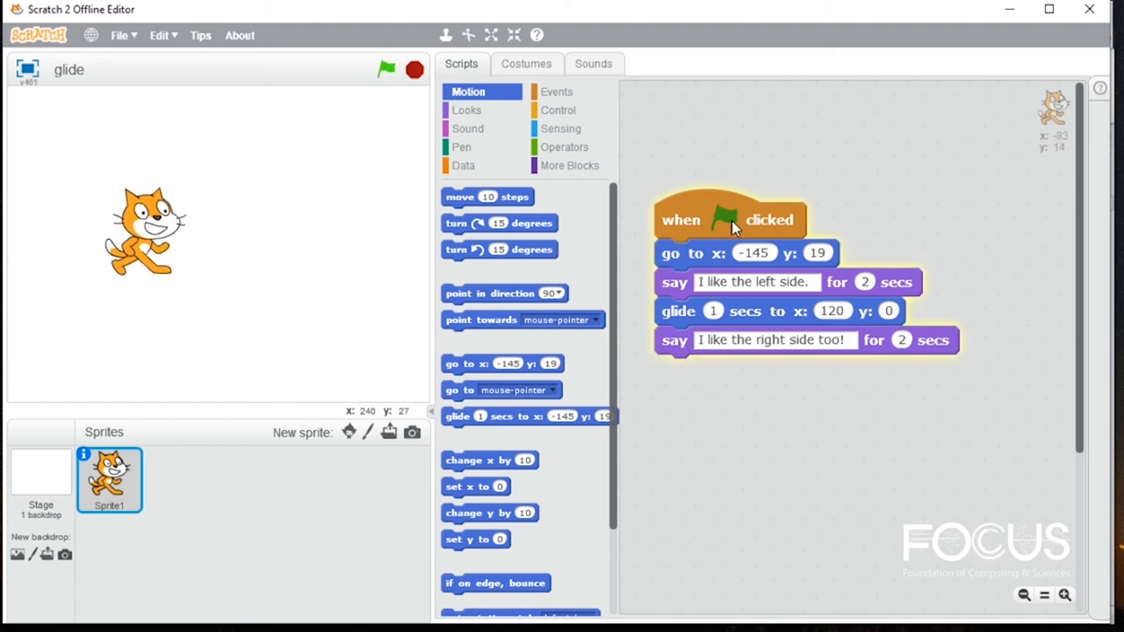
left_click(385, 70)
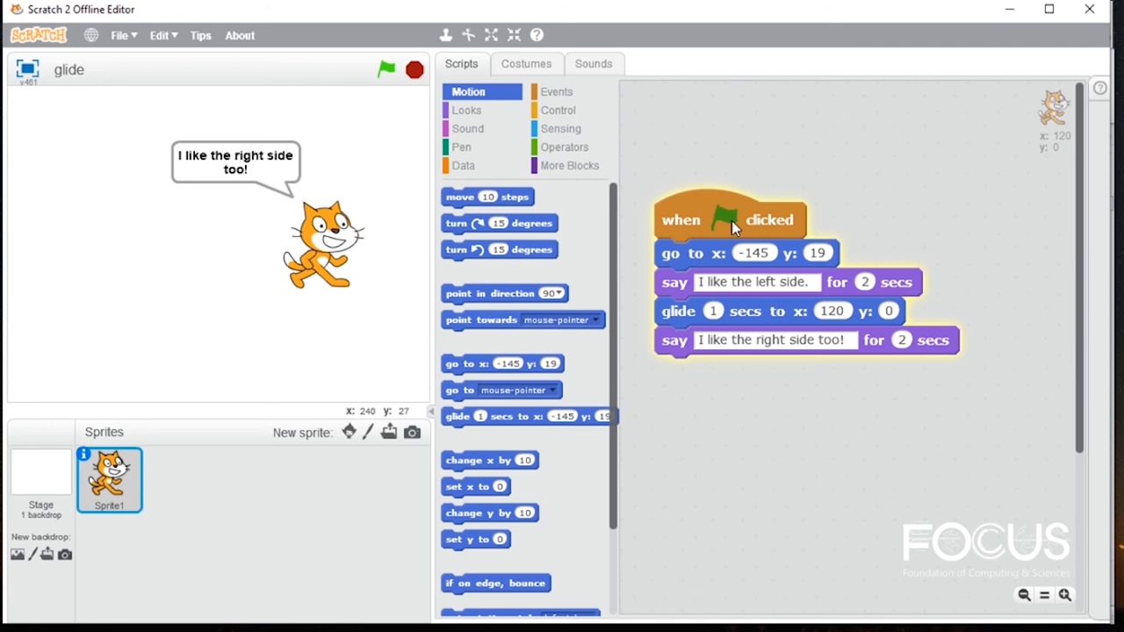
left_click(387, 69)
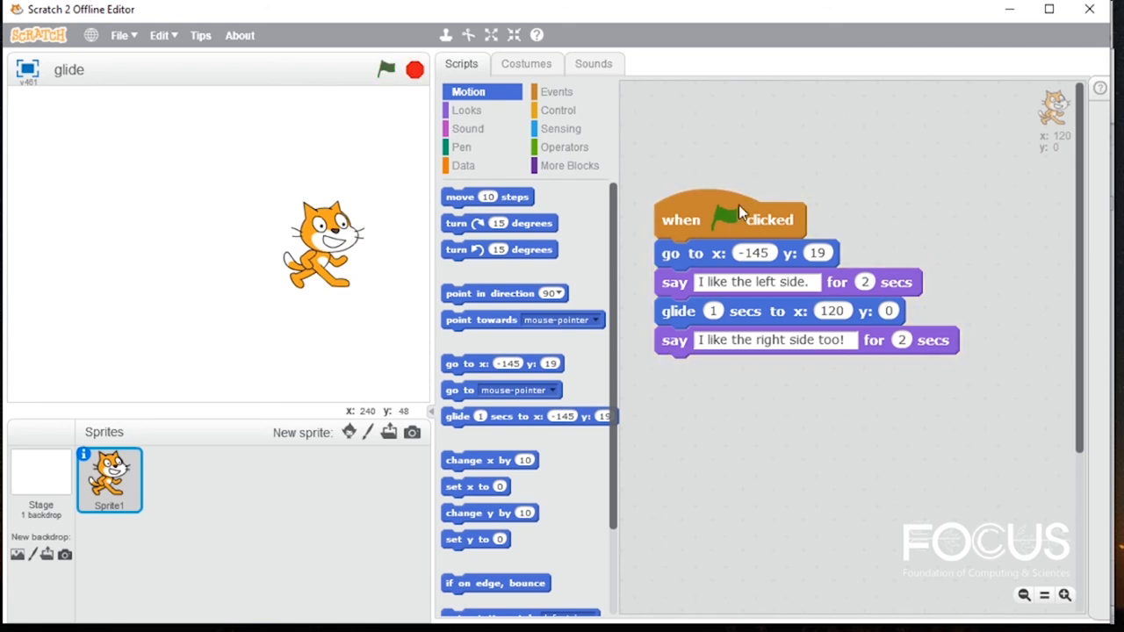
mouse_move(735, 222)
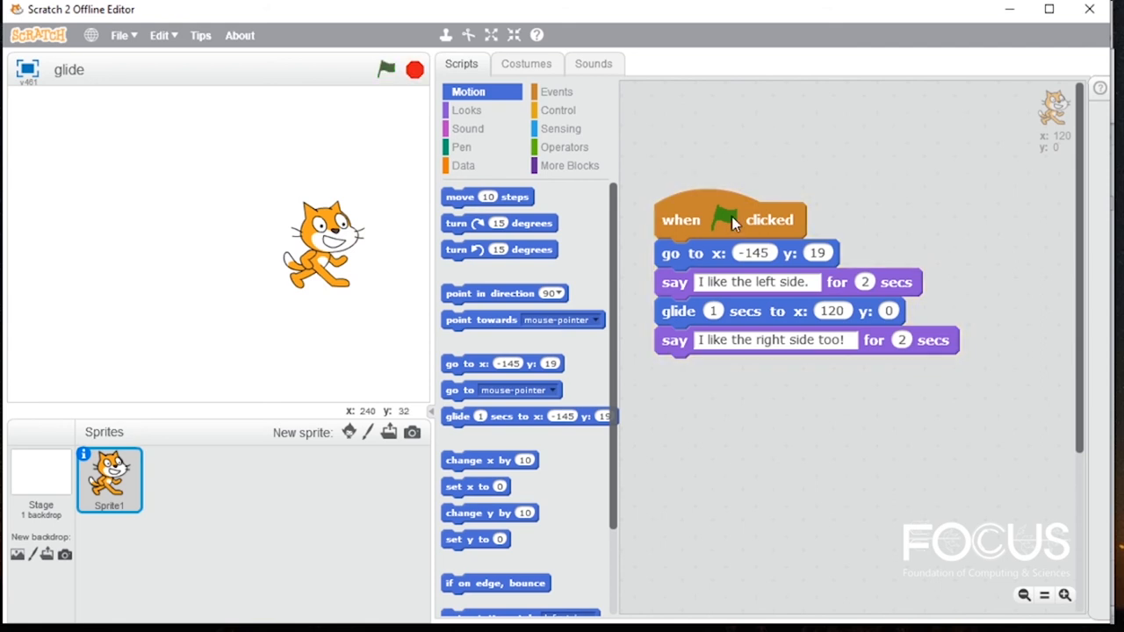
left_click(386, 69)
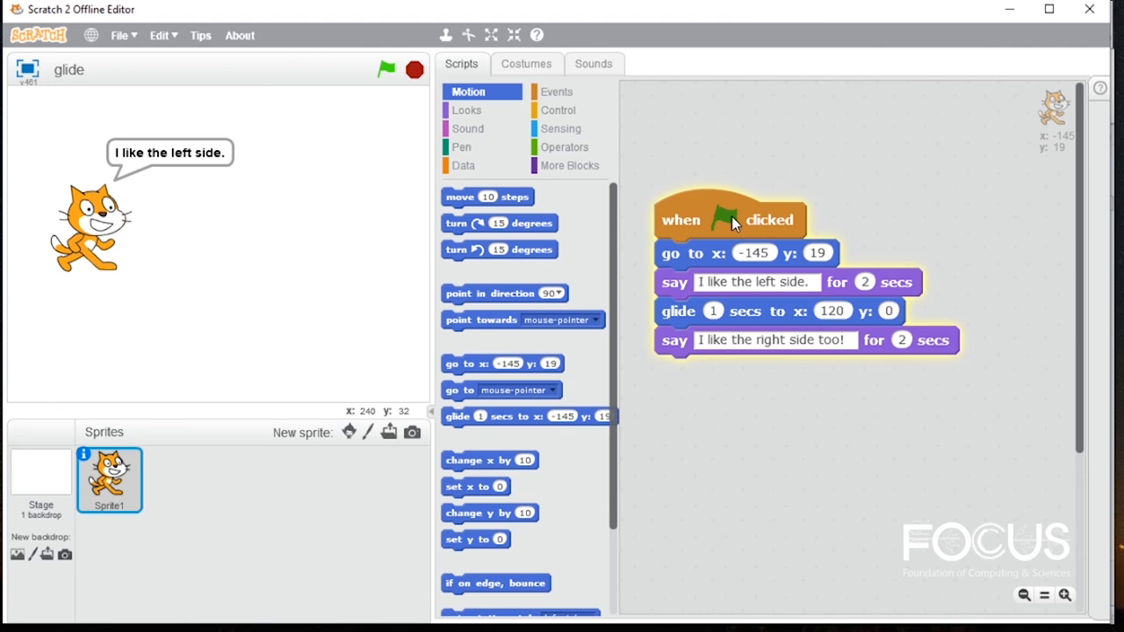
left_click(386, 68)
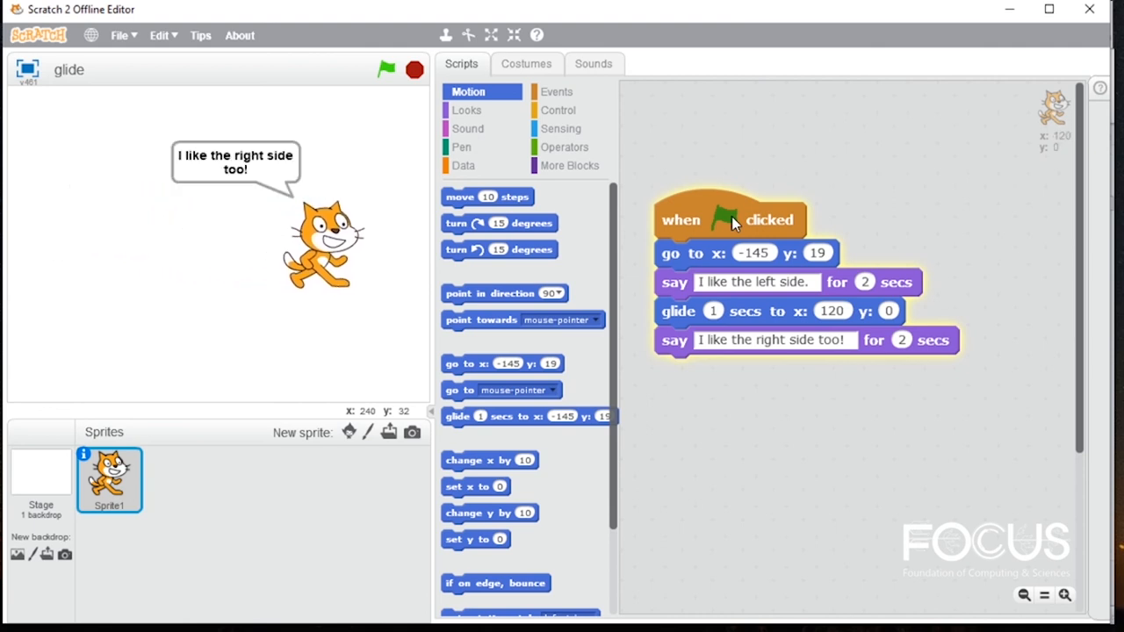
left_click(414, 70)
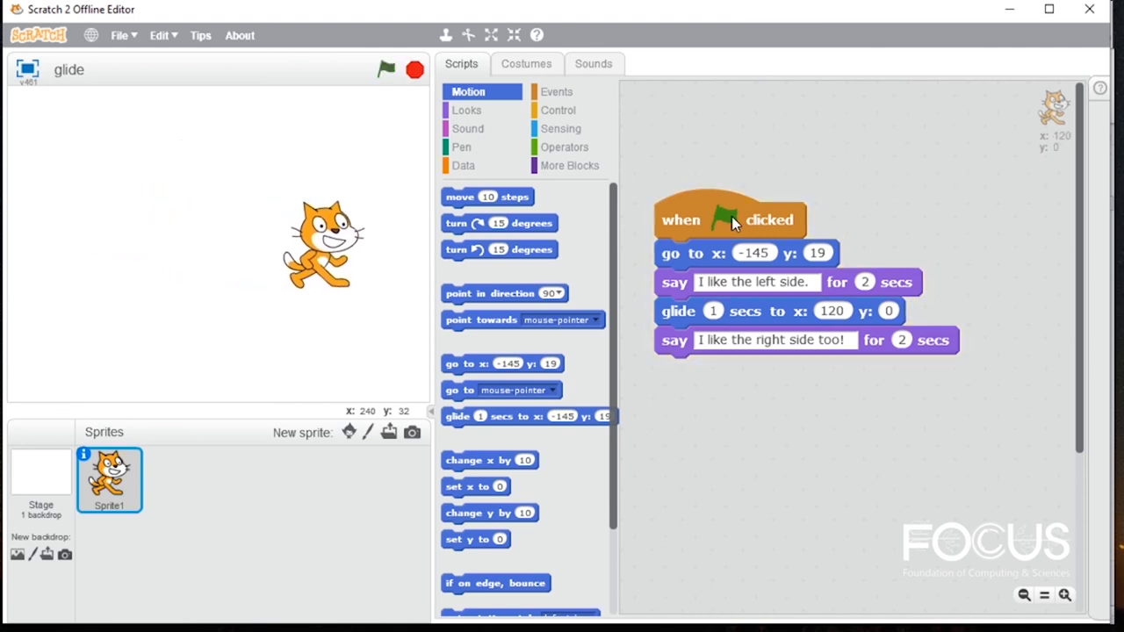